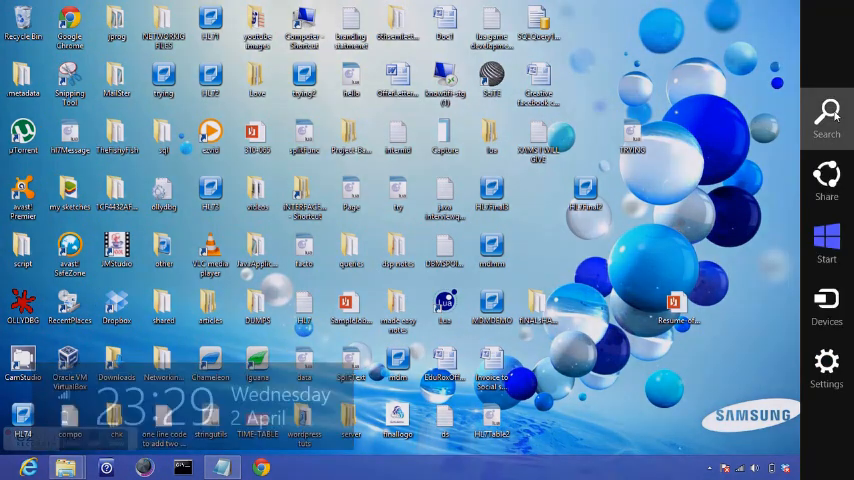
# Search for SQL and launch SQL Server Management Studio
pyautogui.click(826, 118)
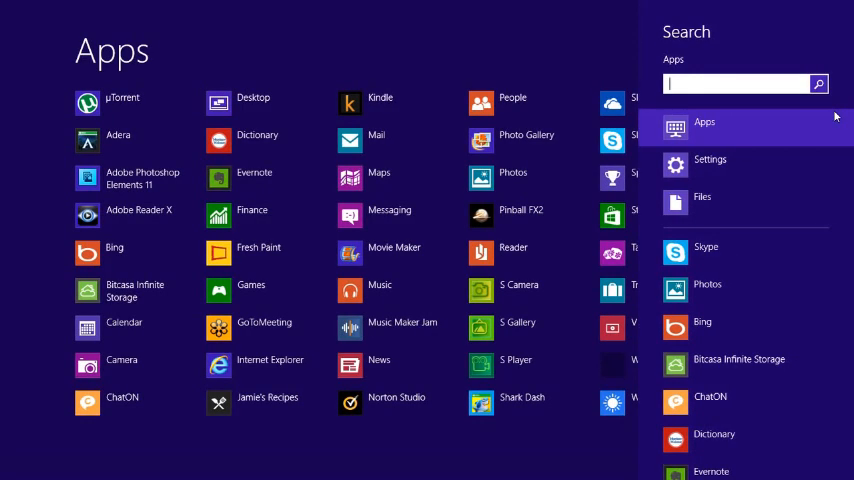
pyautogui.write('SQL')
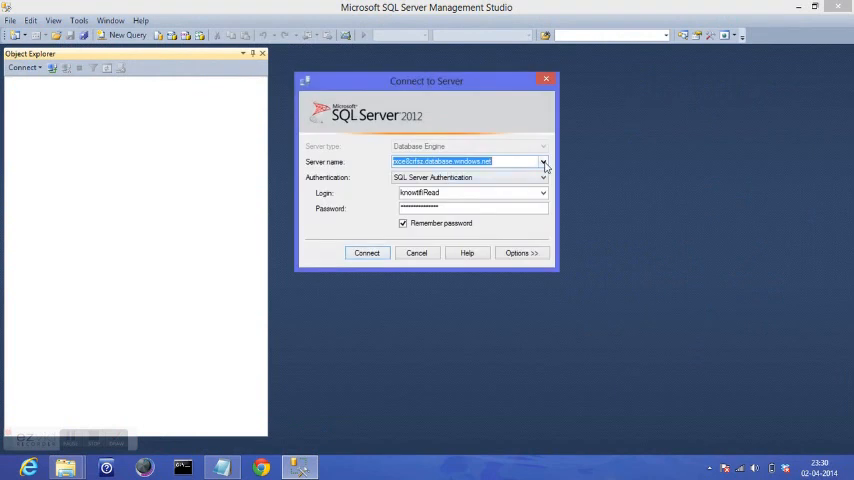
# Connect to the stored cloud server using SQL Server Authentication
pyautogui.click(543, 161)
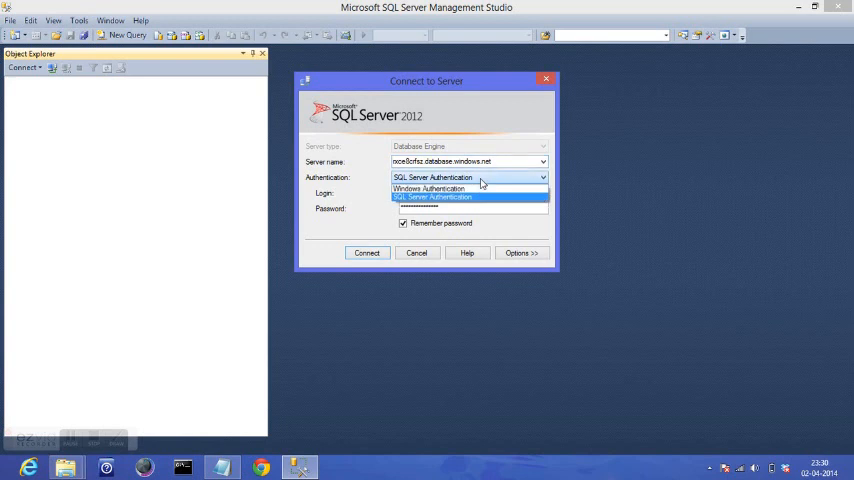
pyautogui.click(433, 196)
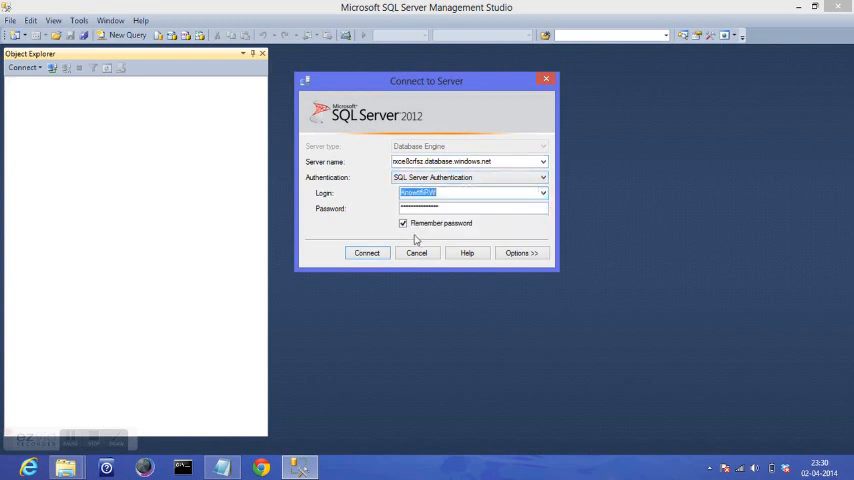
pyautogui.click(366, 252)
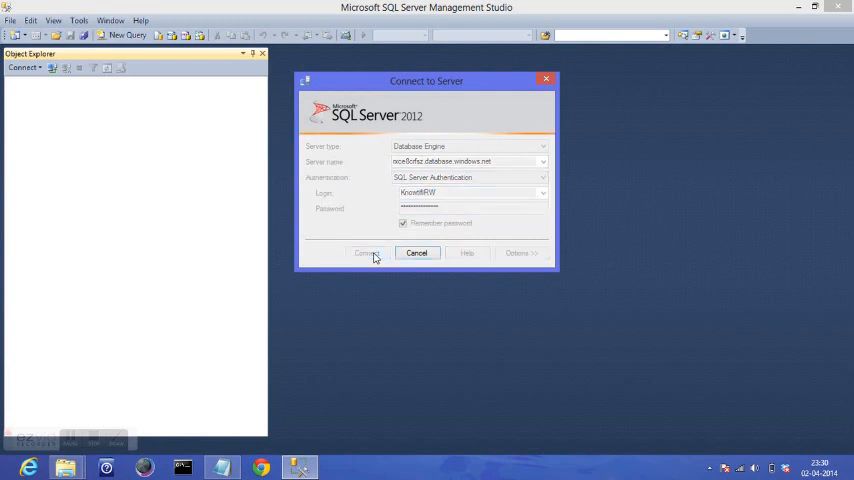
pyautogui.click(366, 252)
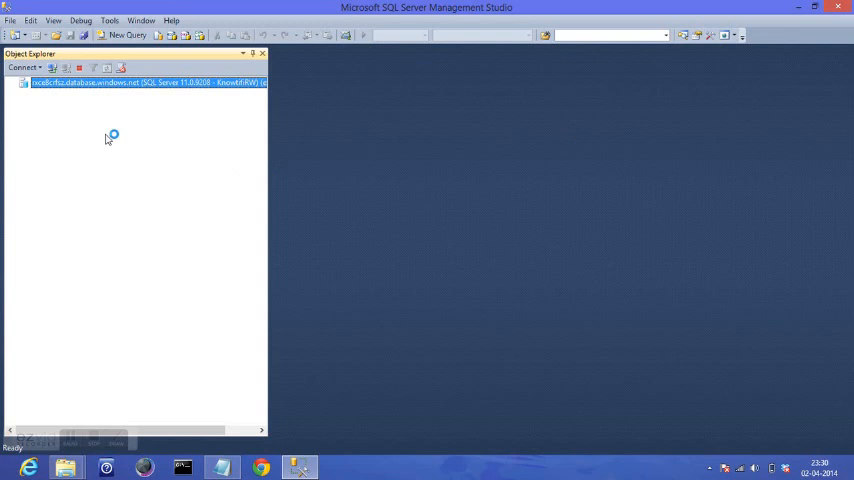
# Expand the server node to show Databases and Management, then go to the Apps screen
pyautogui.click(12, 83)
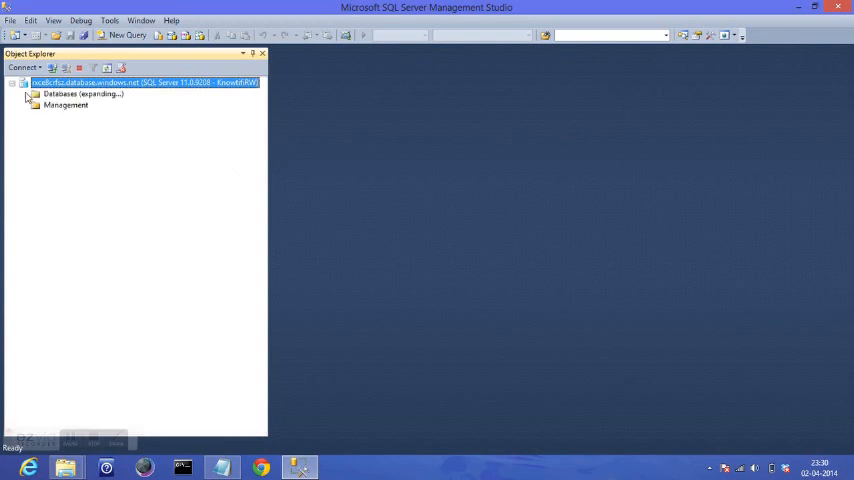
pyautogui.click(25, 94)
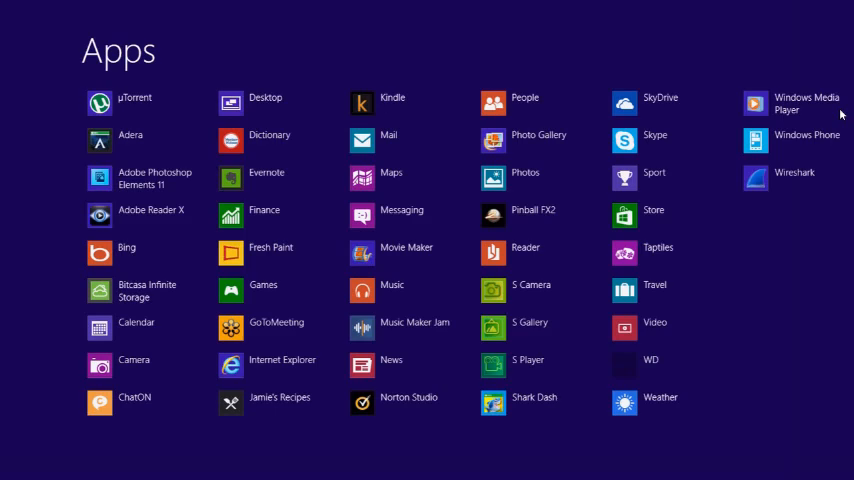
# Find Control Panel with 'co' and reach Administrative Tools under System and Security
pyautogui.write('co')
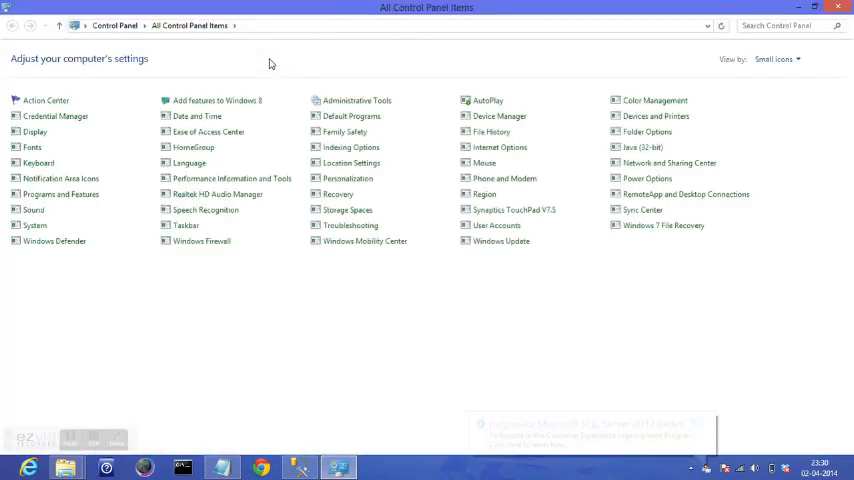
pyautogui.click(777, 59)
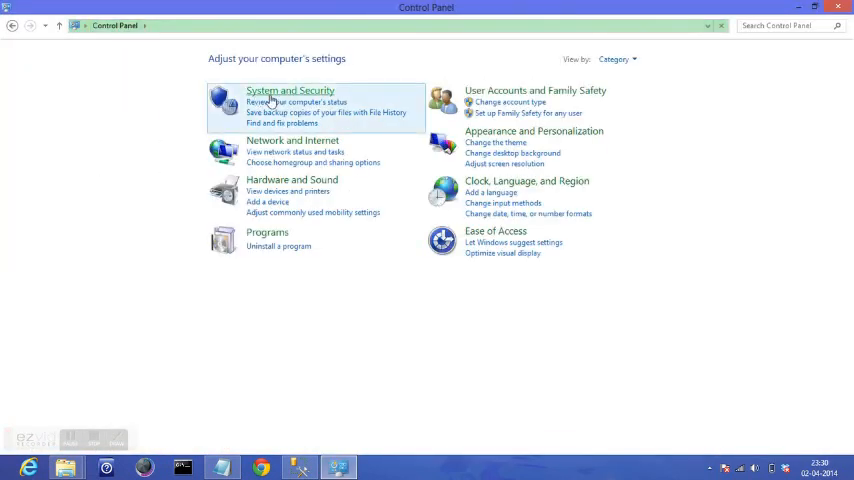
pyautogui.click(290, 90)
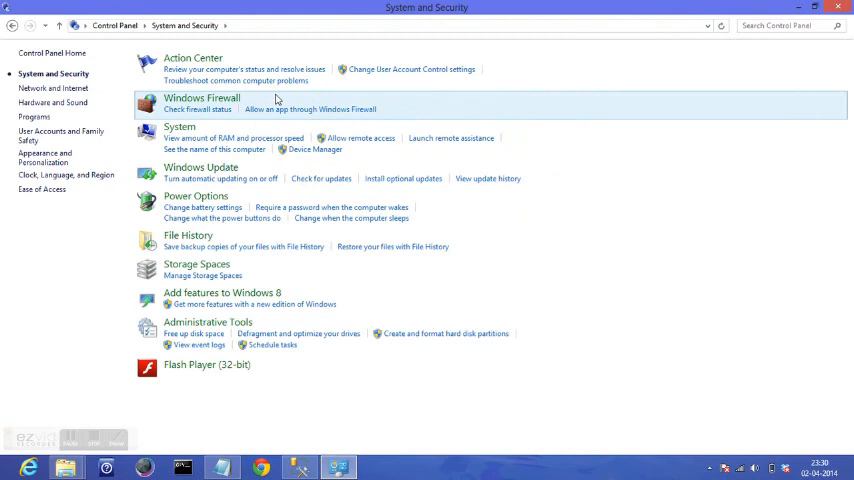
pyautogui.moveTo(210, 327)
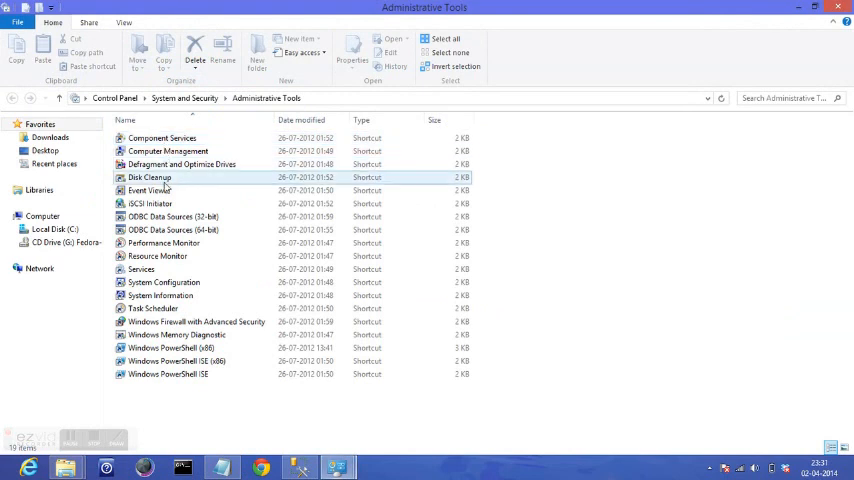
pyautogui.click(172, 230)
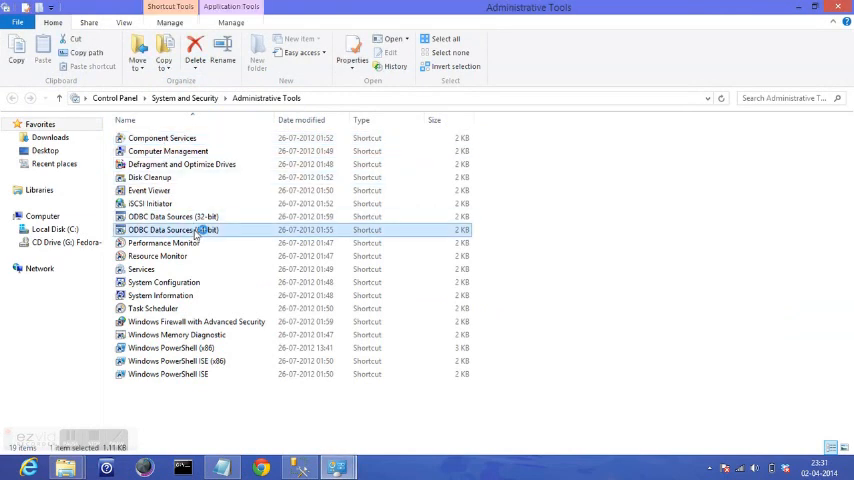
# Add a System DSN using the SQL Server Native Client 11.0 driver
pyautogui.doubleClick(172, 230)
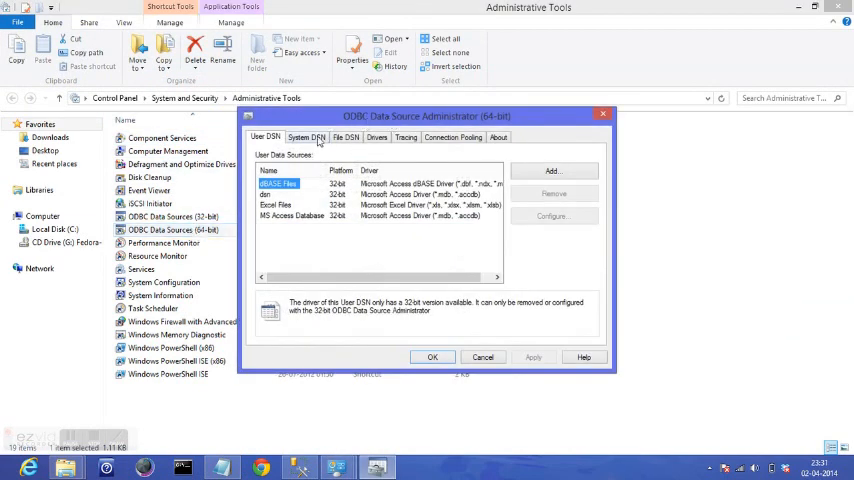
pyautogui.click(306, 137)
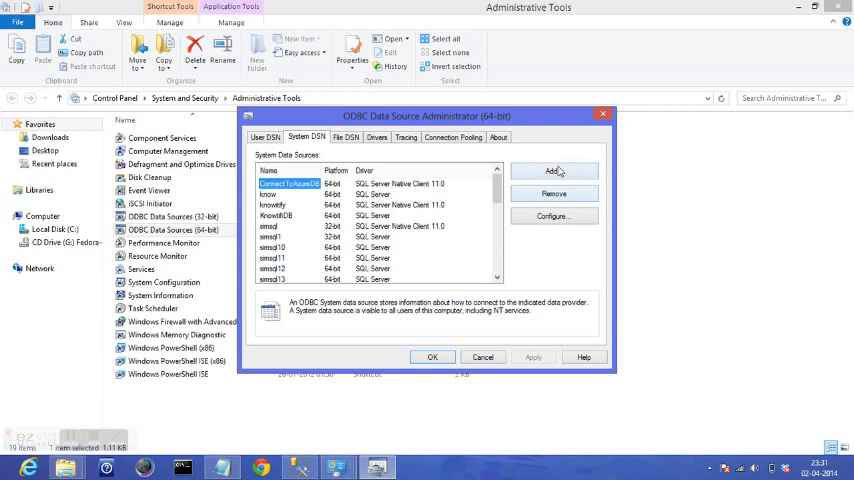
pyautogui.click(554, 171)
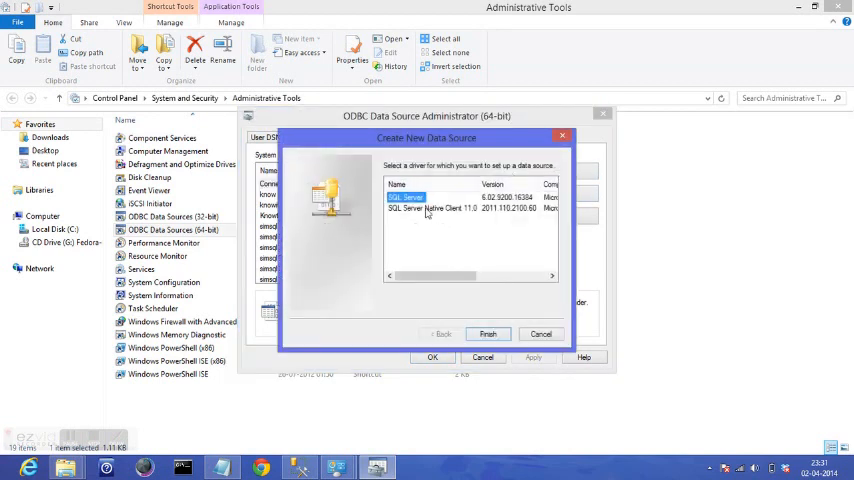
pyautogui.click(430, 208)
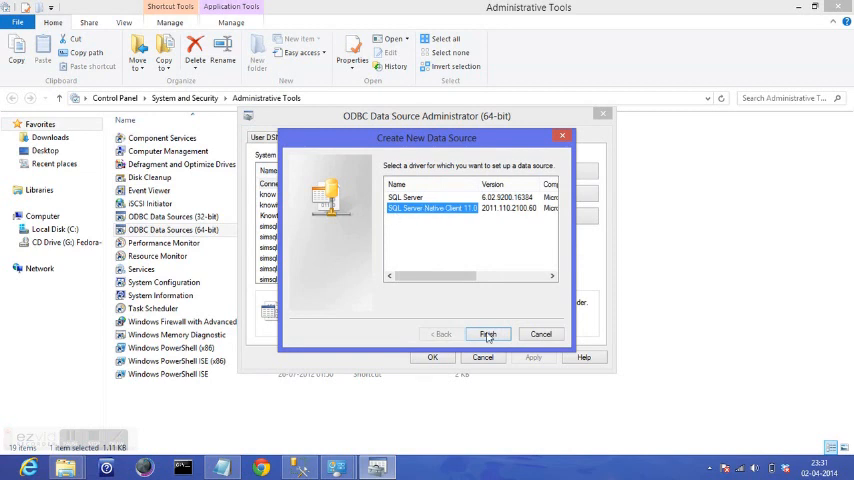
pyautogui.click(488, 334)
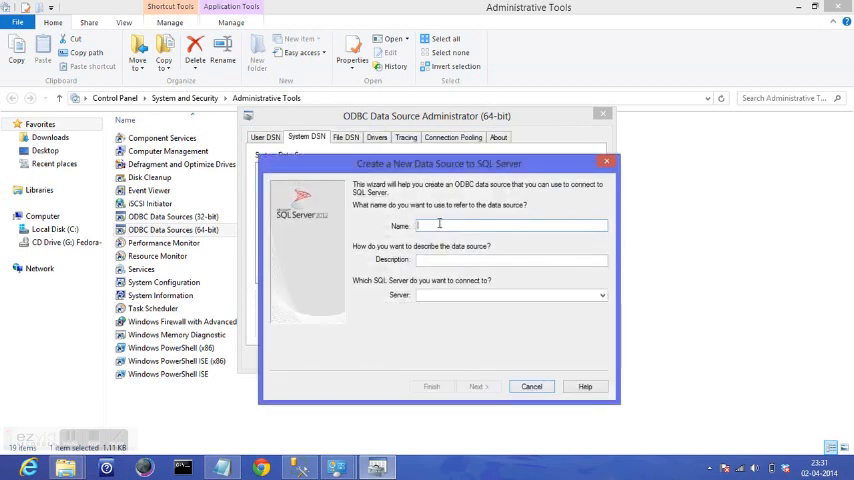
# Name the data source UA TUTORIAL DSN2 and open the Server dropdown
pyautogui.write('UA TUT')
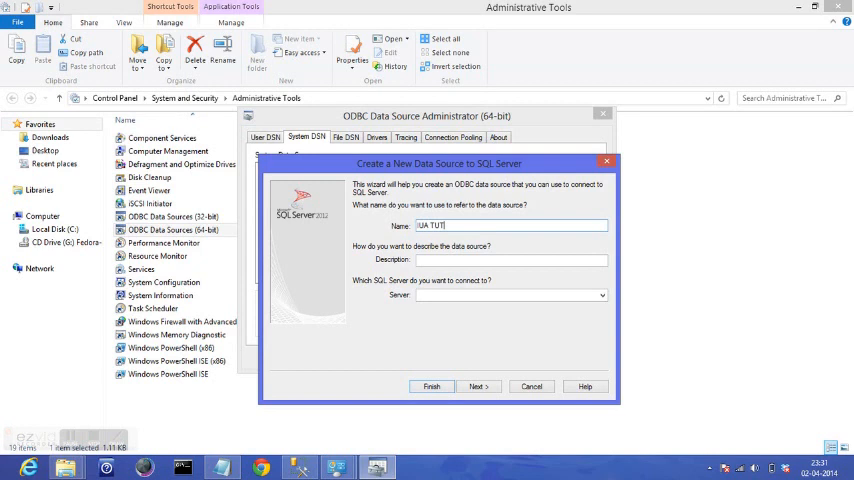
pyautogui.write('ORIAL DS')
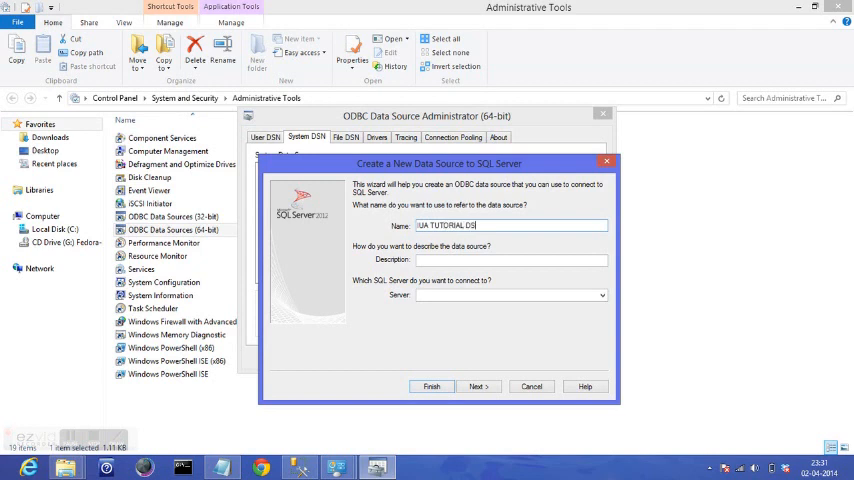
pyautogui.write('N2')
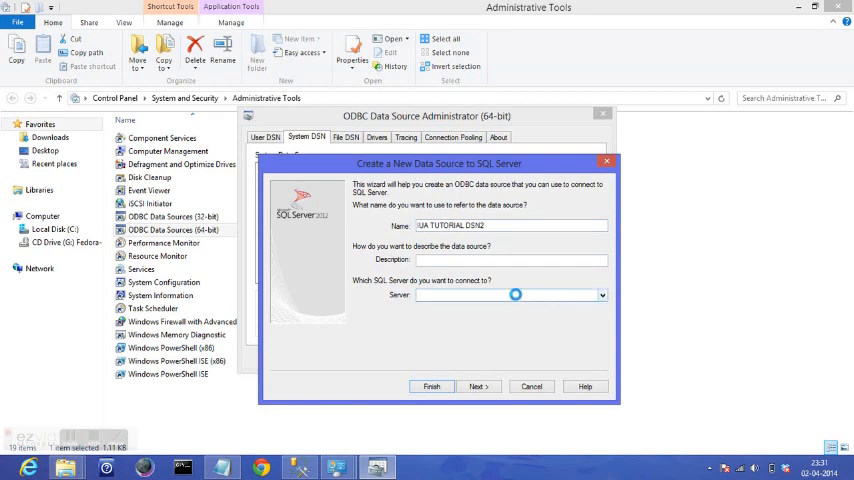
pyautogui.click(601, 295)
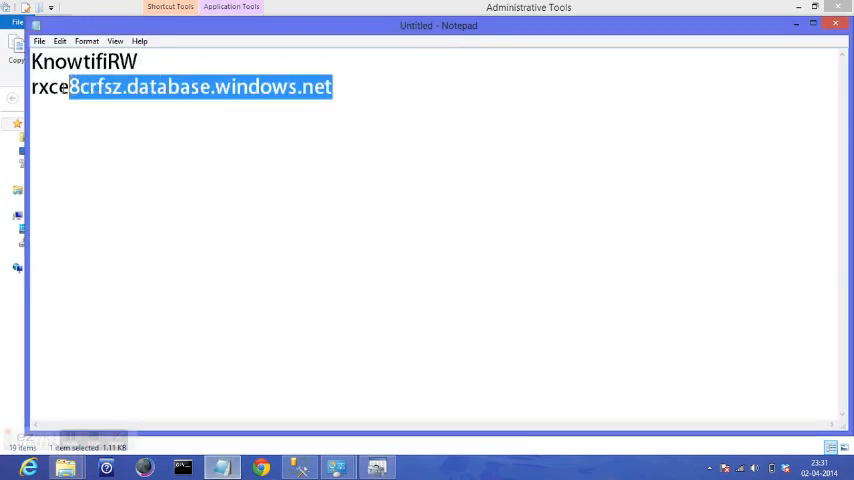
# Copy rxce8crfsz.database.windows.net from Notepad into the wizard's Server box
pyautogui.rightClick(180, 86)
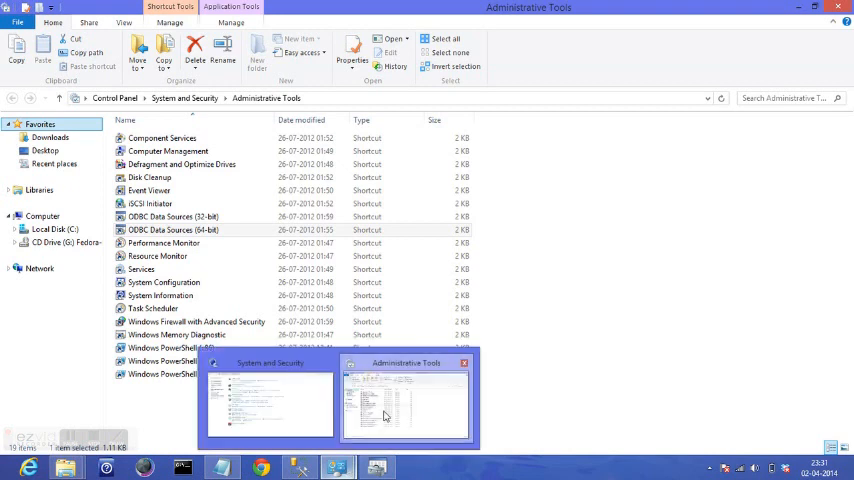
pyautogui.click(405, 400)
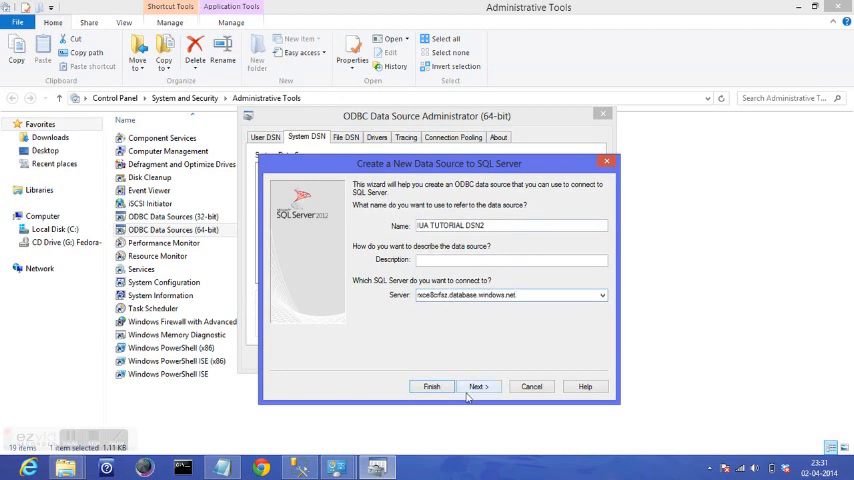
# Choose SQL Server authentication with login KnowtifiRW and enter the password
pyautogui.click(479, 387)
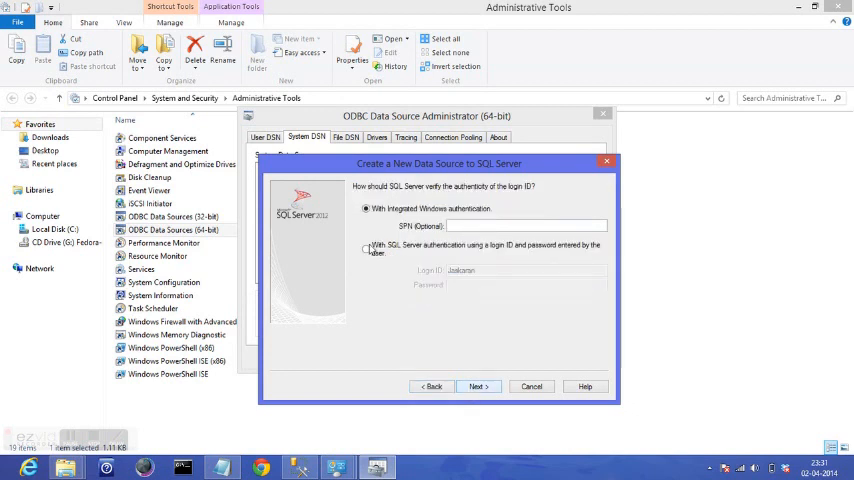
pyautogui.click(366, 247)
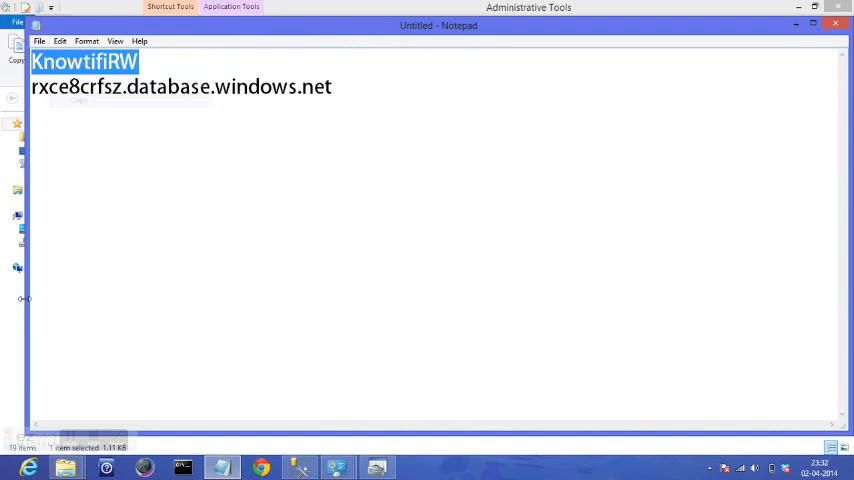
pyautogui.click(376, 467)
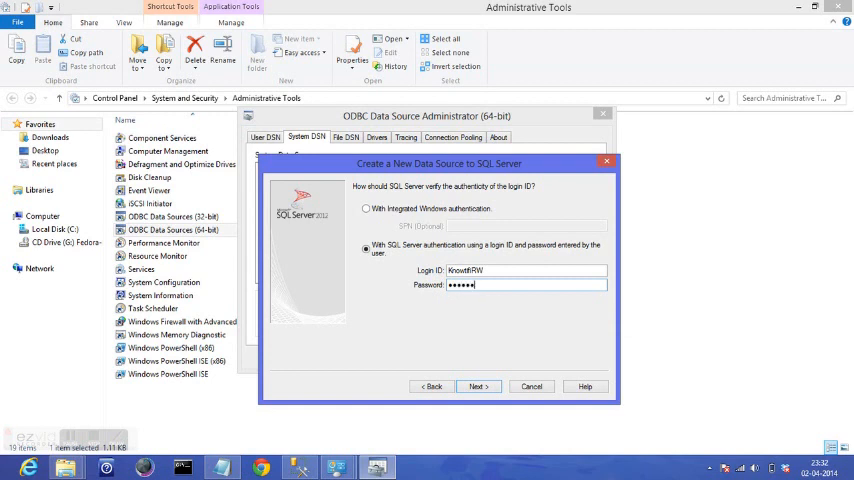
pyautogui.write('••')
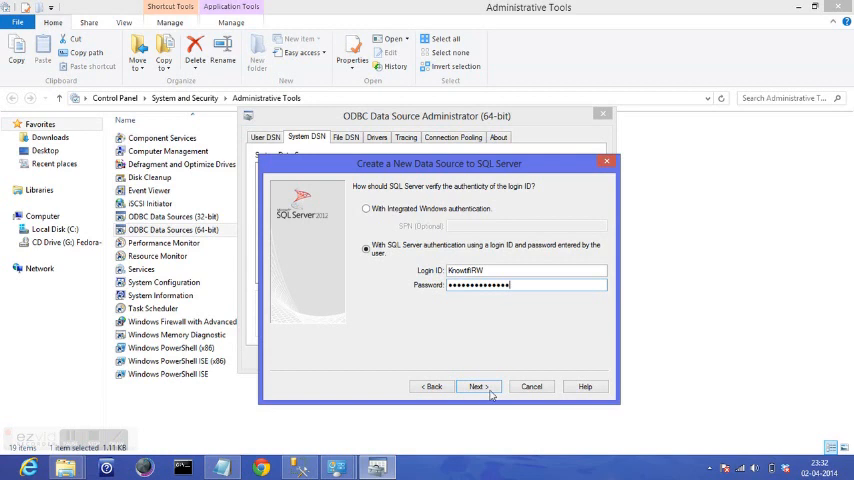
# Try to continue to the database settings and dismiss the login-failed error
pyautogui.click(478, 386)
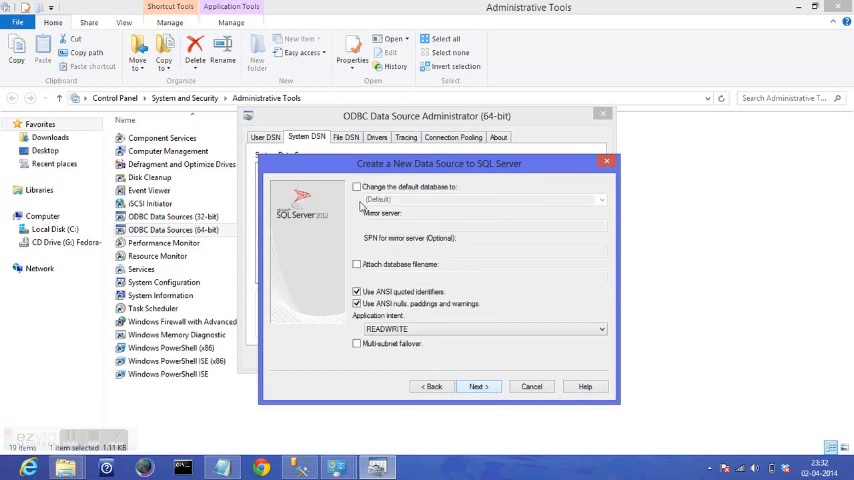
pyautogui.click(357, 187)
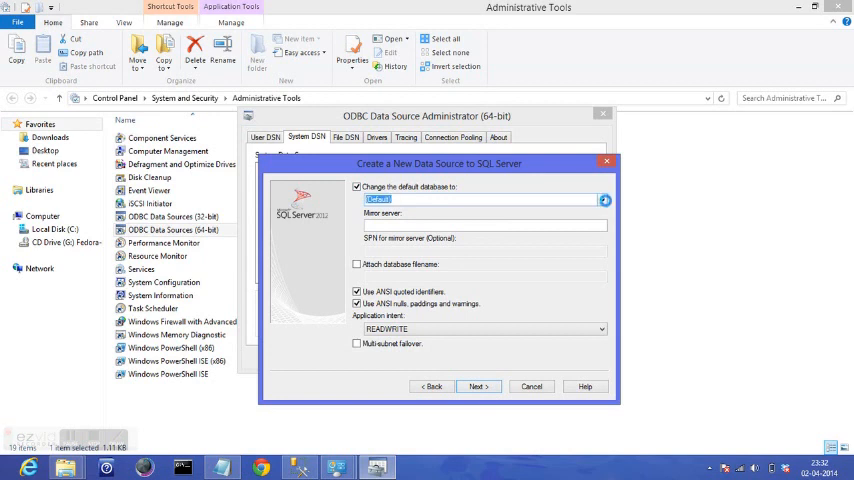
pyautogui.click(477, 386)
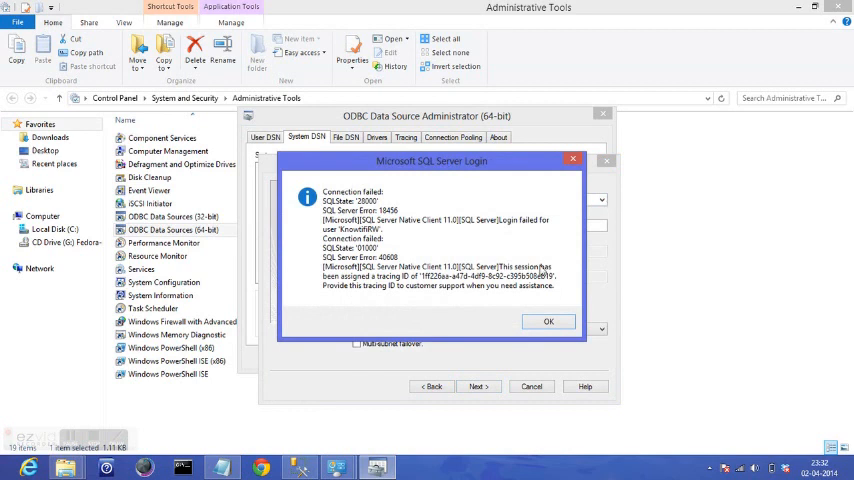
pyautogui.moveTo(542, 289)
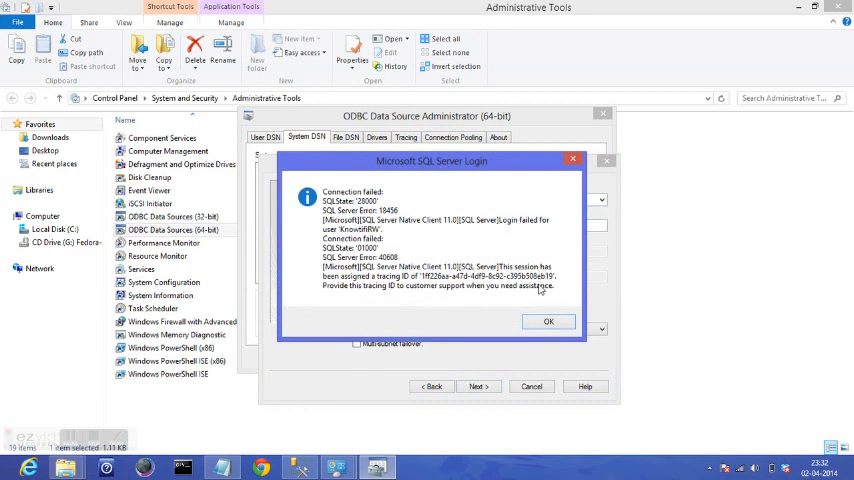
pyautogui.click(548, 321)
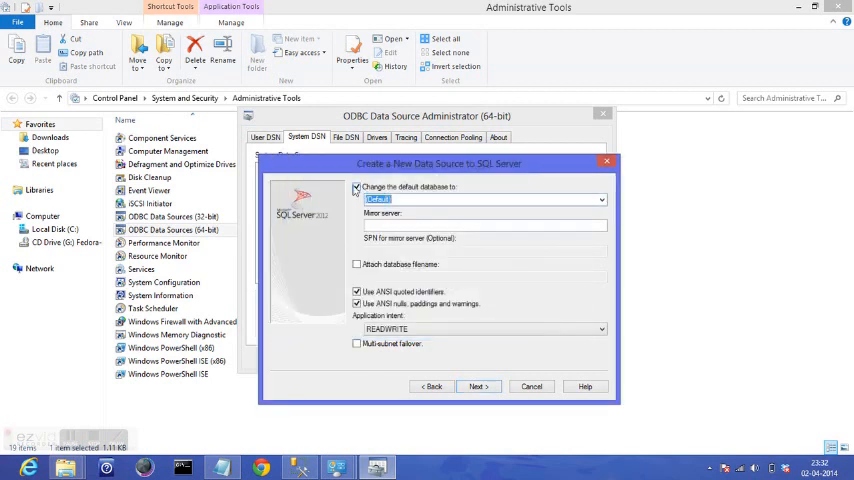
# Go back, retype the password, and continue to the database settings
pyautogui.click(357, 187)
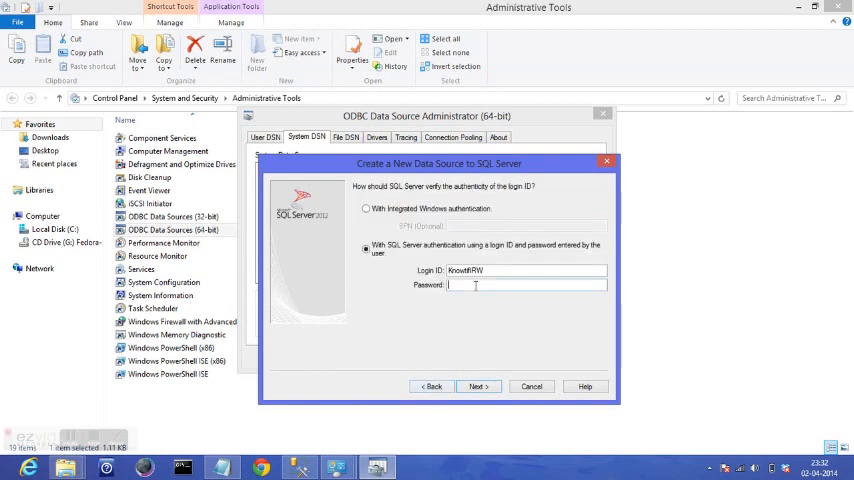
pyautogui.write('•')
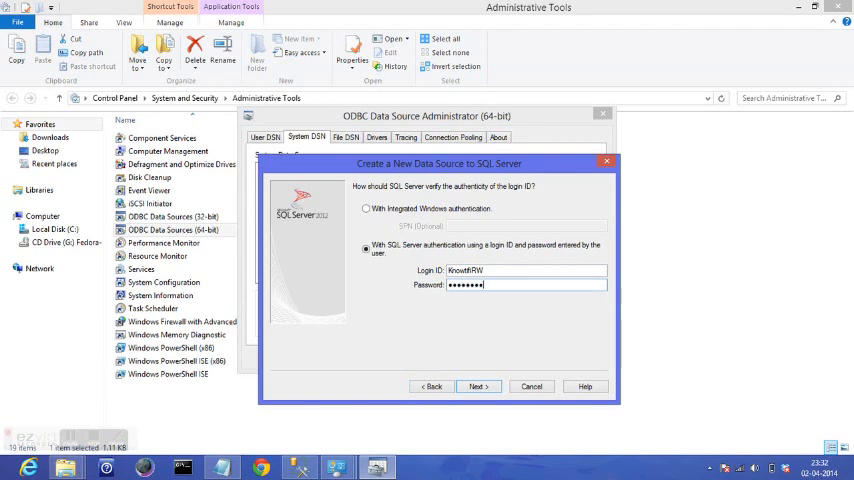
pyautogui.write('•')
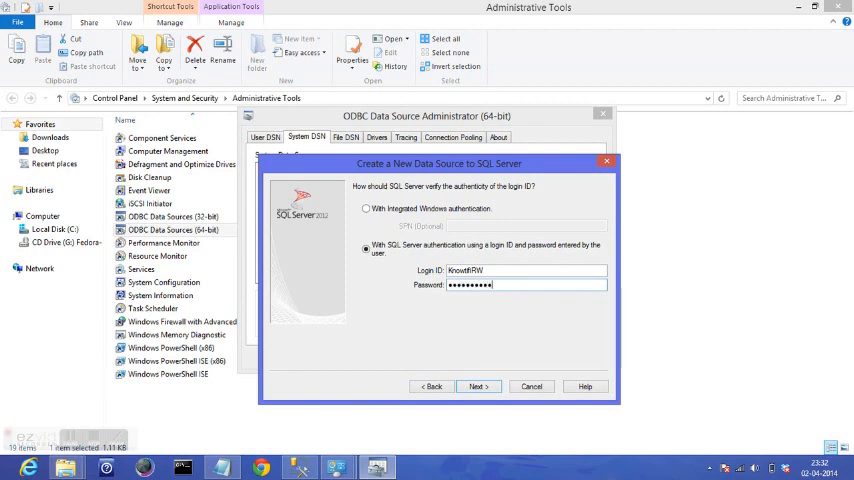
pyautogui.write('•••')
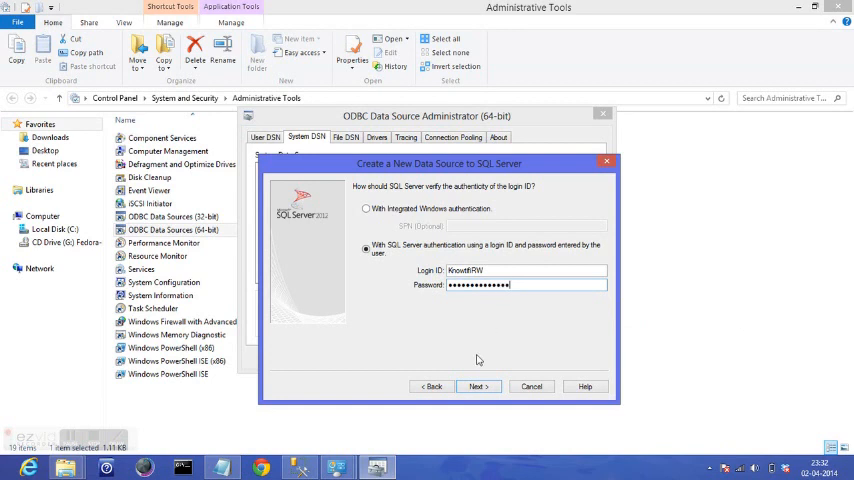
pyautogui.click(478, 386)
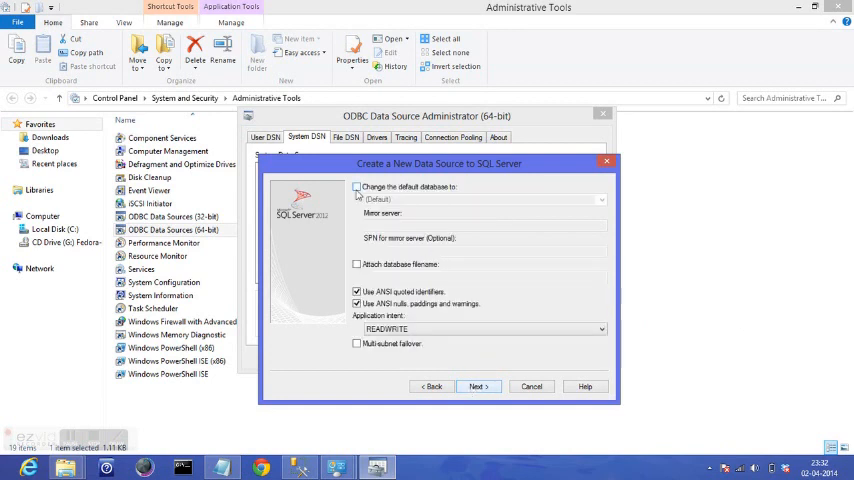
# Set KnowtifiDB as the default database and finish to the configuration summary
pyautogui.click(357, 187)
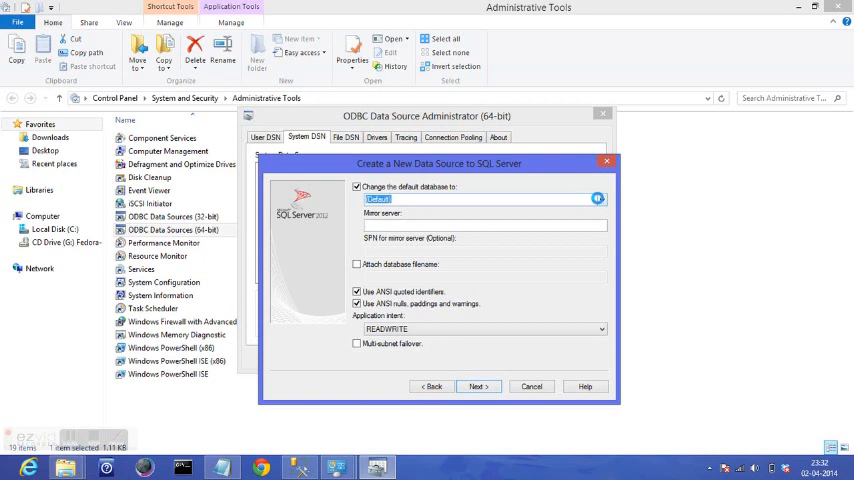
pyautogui.click(599, 199)
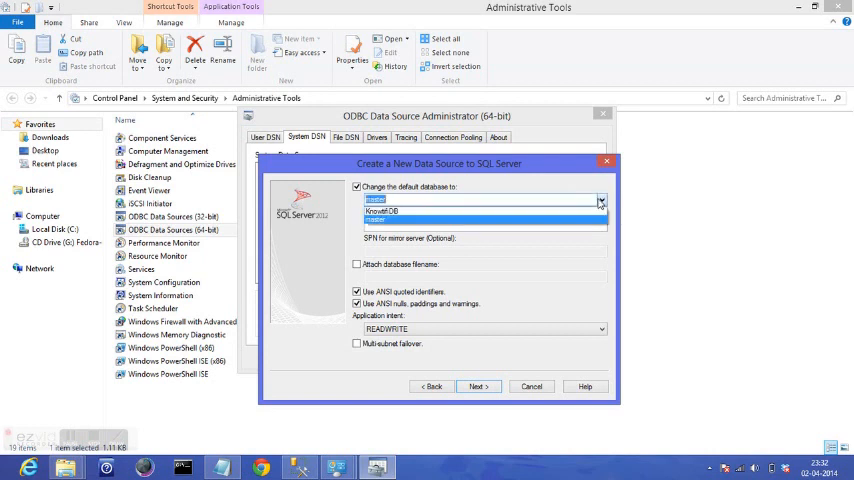
pyautogui.click(480, 211)
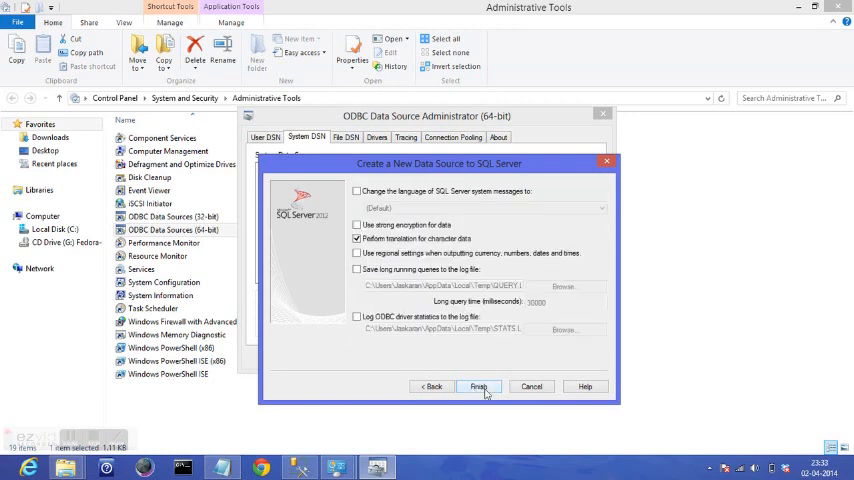
pyautogui.click(478, 387)
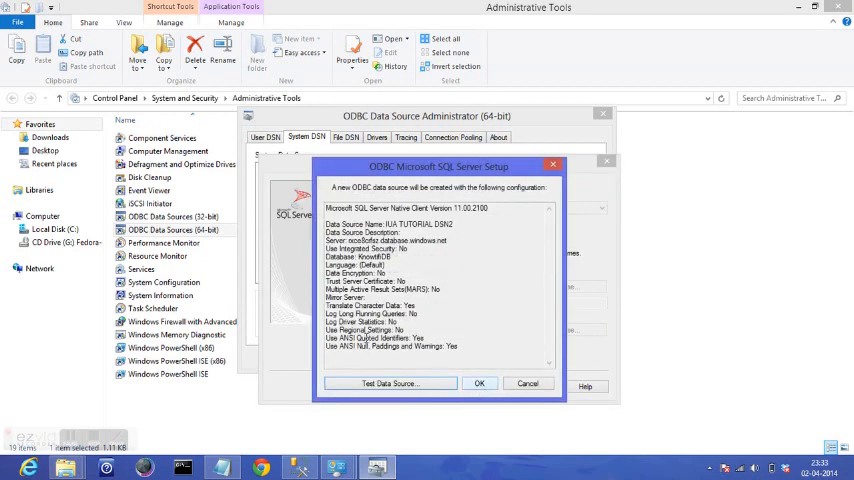
pyautogui.moveTo(430, 272)
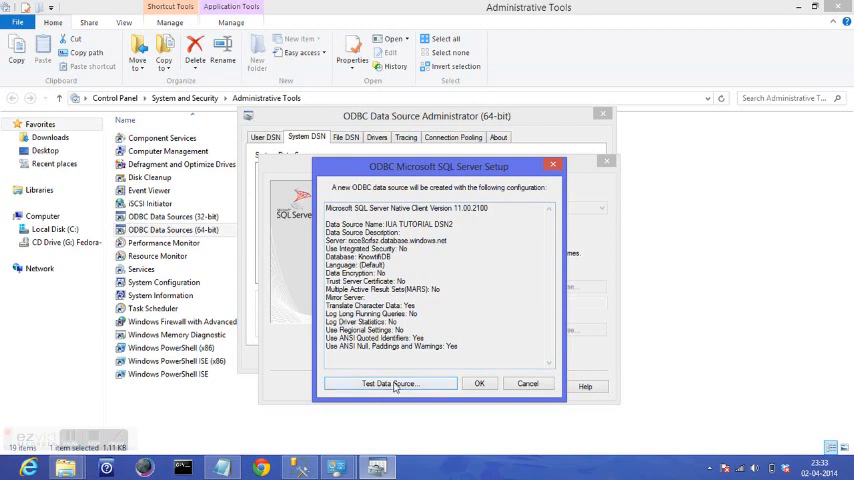
# Test the UA TUTORIAL DSN2 connection successfully and accept the data source configuration
pyautogui.click(389, 383)
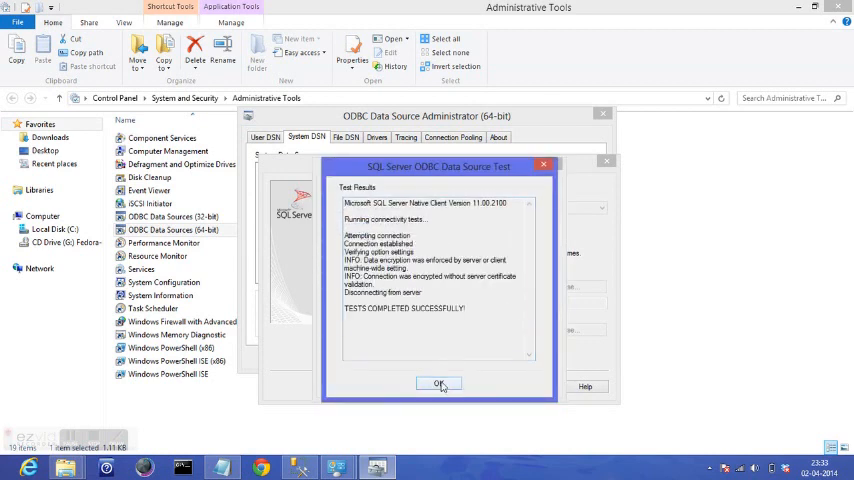
pyautogui.click(440, 385)
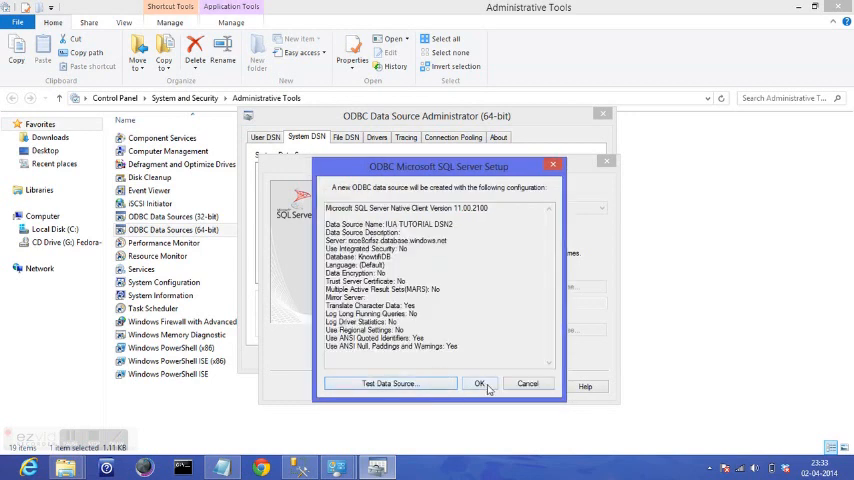
pyautogui.click(480, 384)
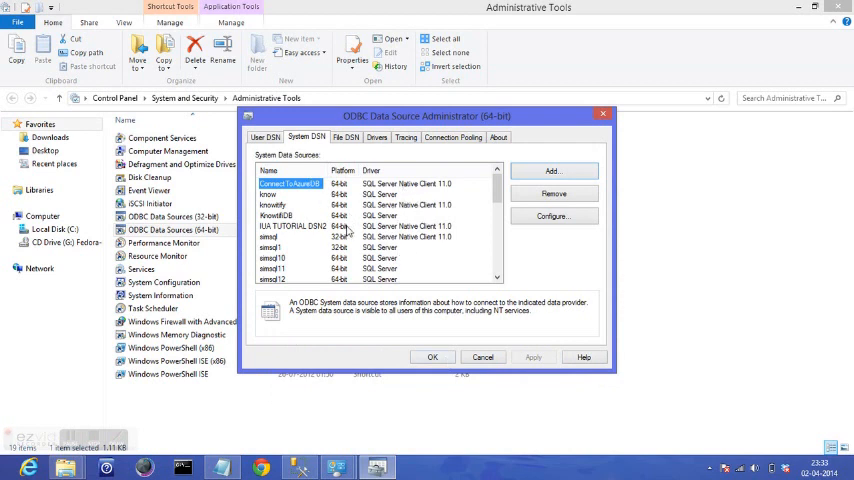
# Select IUA TUTORIAL DSN2 in the System Data Sources list to confirm it is listed
pyautogui.click(293, 226)
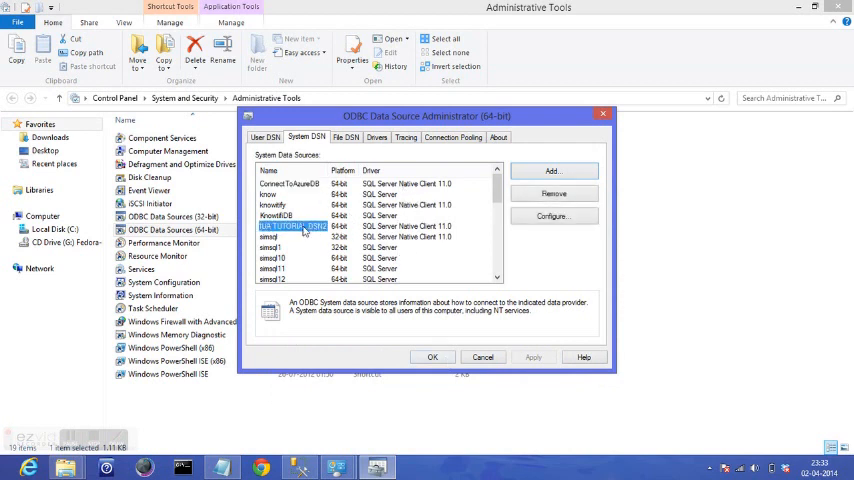
pyautogui.moveTo(710, 220)
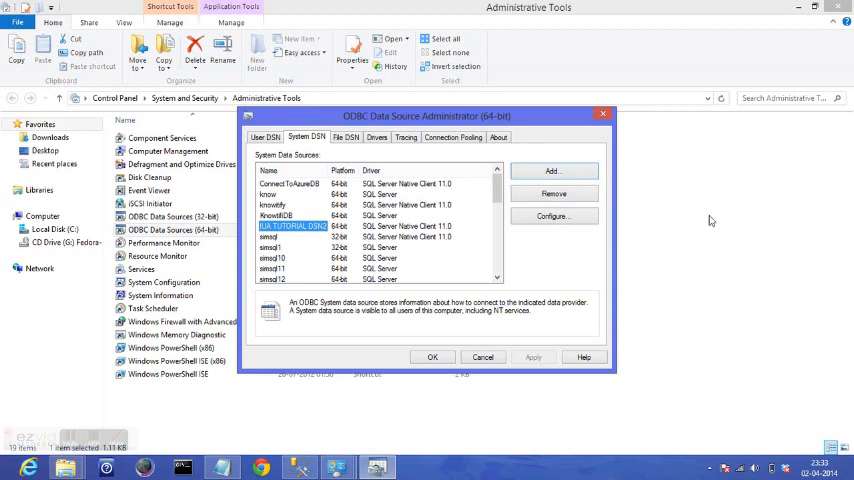
pyautogui.moveTo(470, 387)
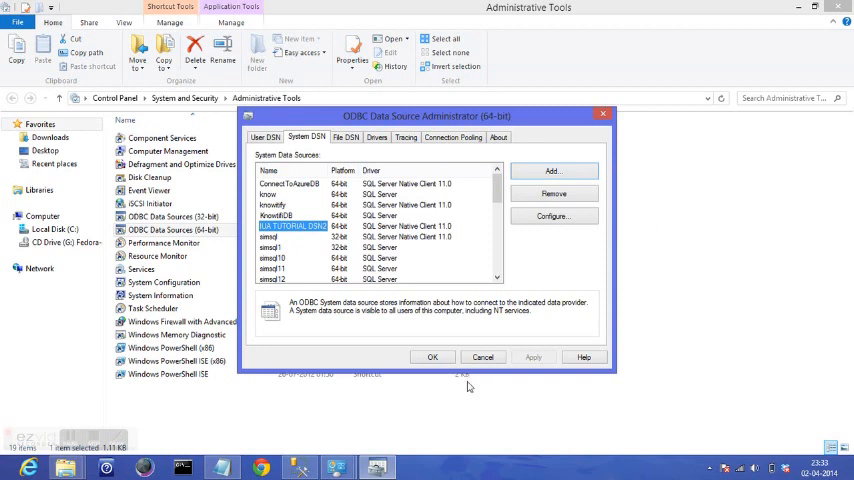